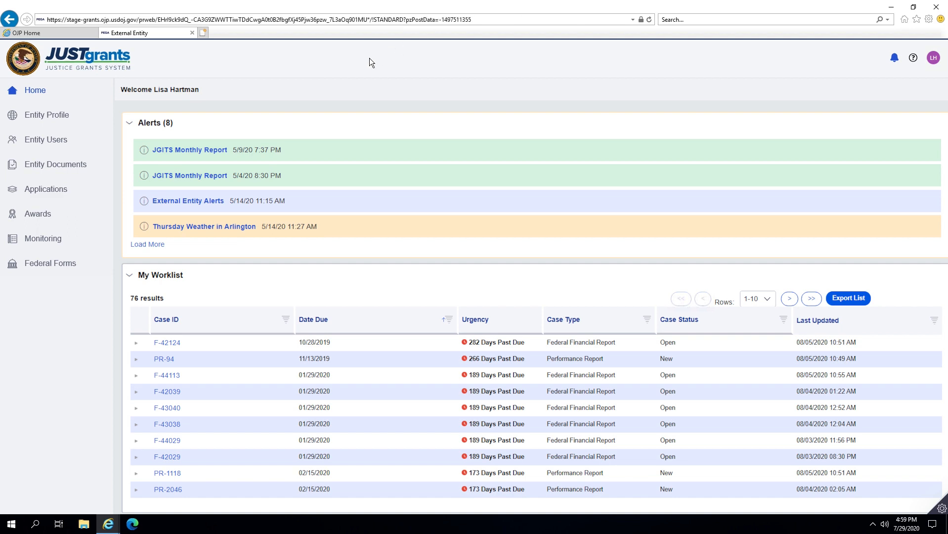
pyautogui.moveTo(38, 121)
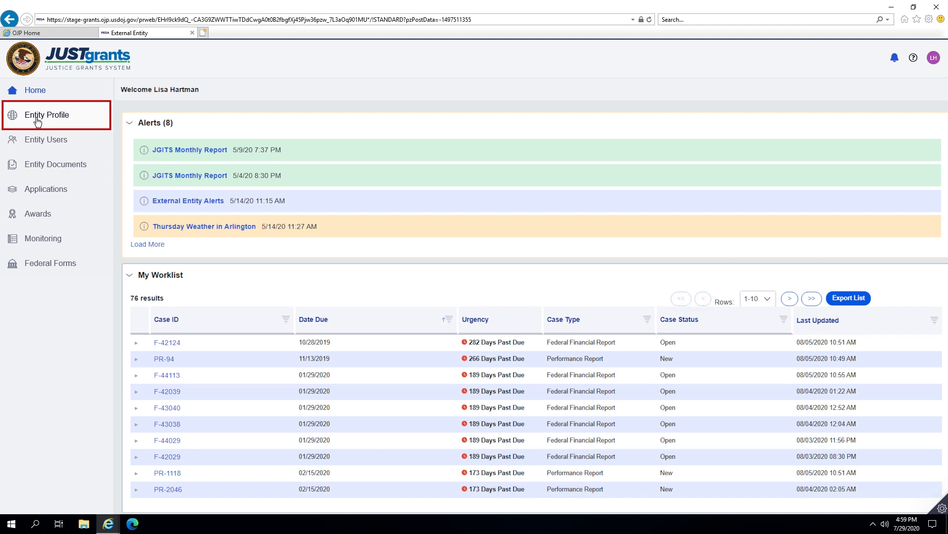
# Step: Open Entity Profile and scroll through its SAM.gov details, Law Enforcement/Faith Based answers, and address
pyautogui.click(46, 115)
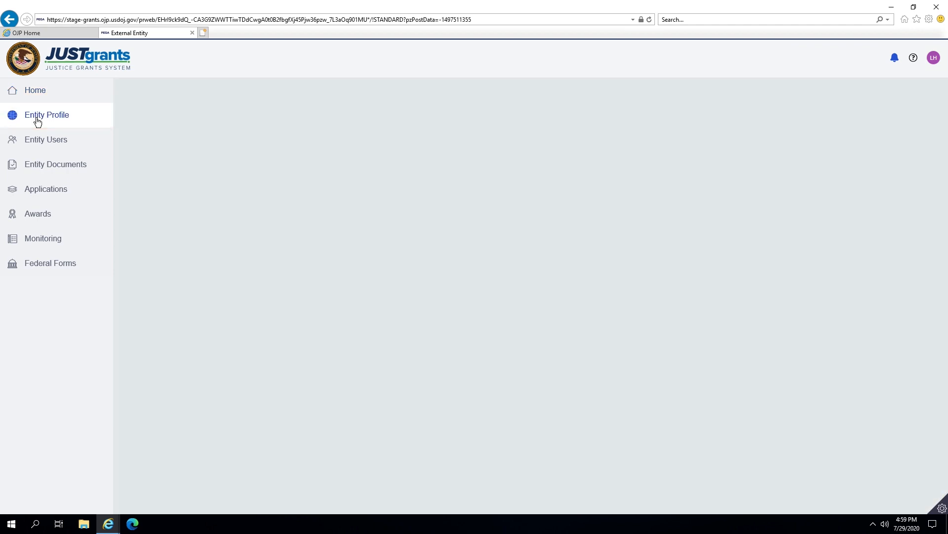
pyautogui.click(46, 115)
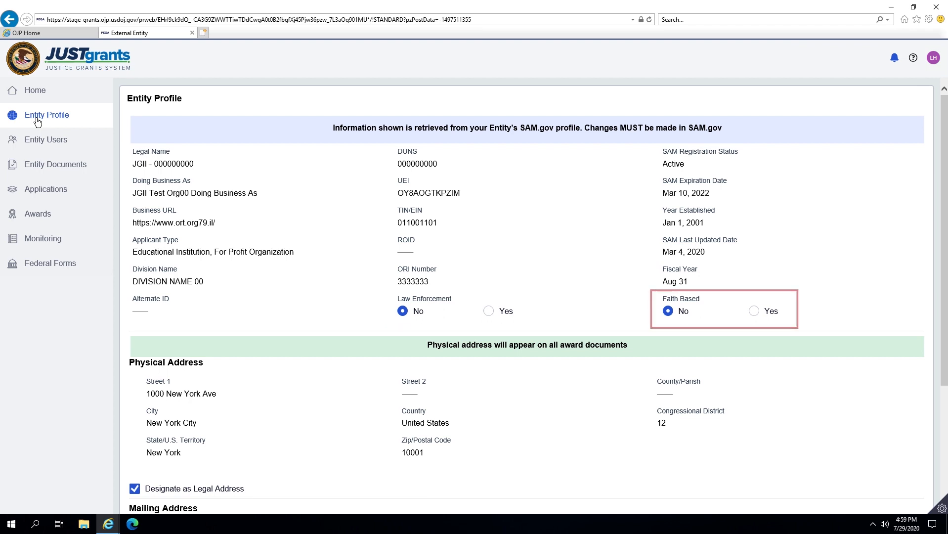
pyautogui.scroll(-3)
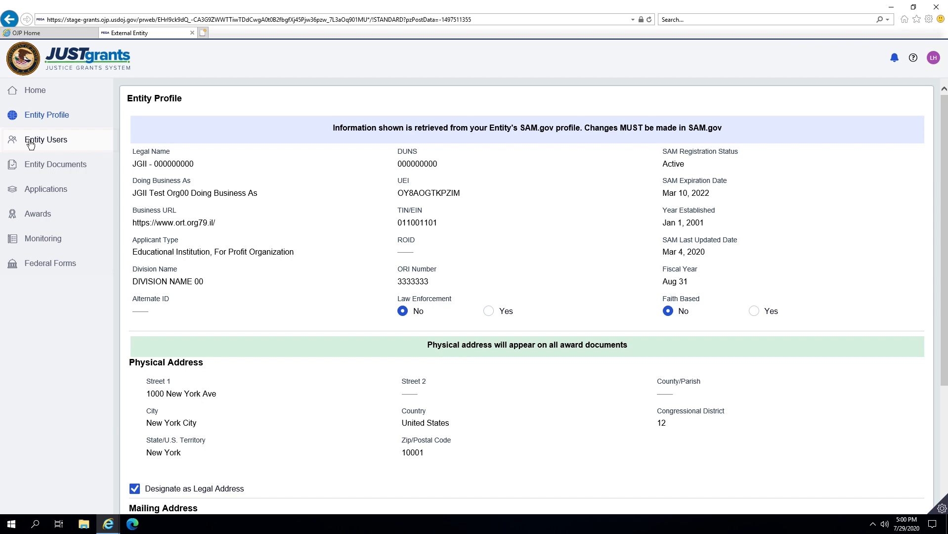
pyautogui.moveTo(32, 144)
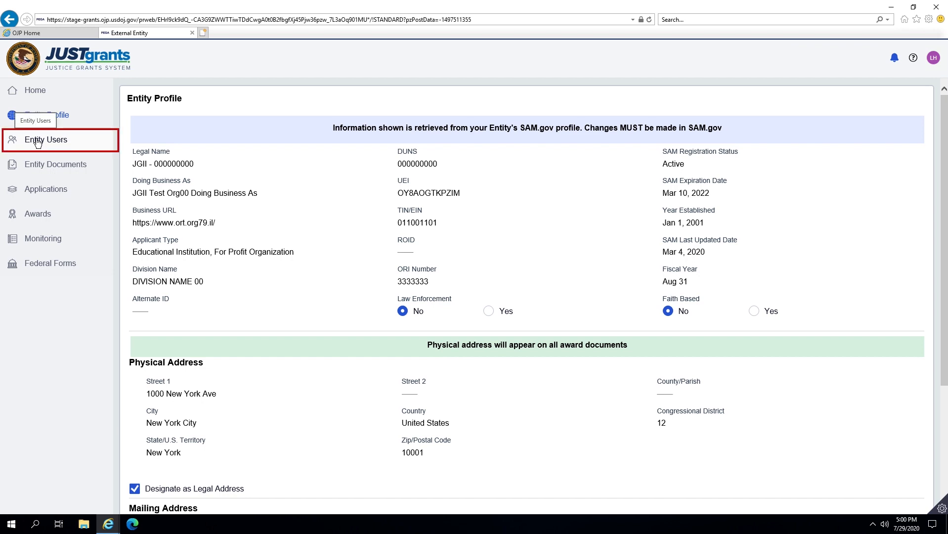
# Step: List Entity Users, then view and close one user's profile details and roles
pyautogui.click(47, 140)
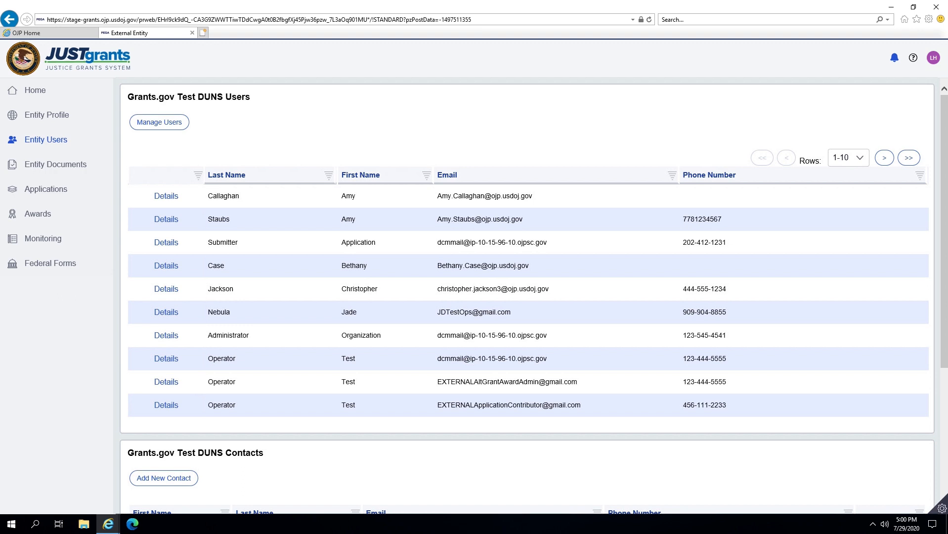
pyautogui.moveTo(128, 186)
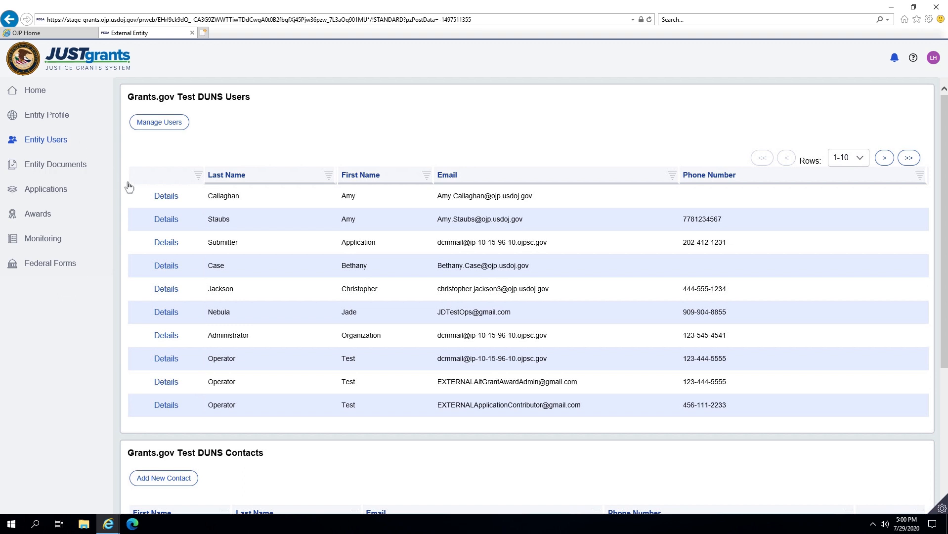
pyautogui.moveTo(168, 220)
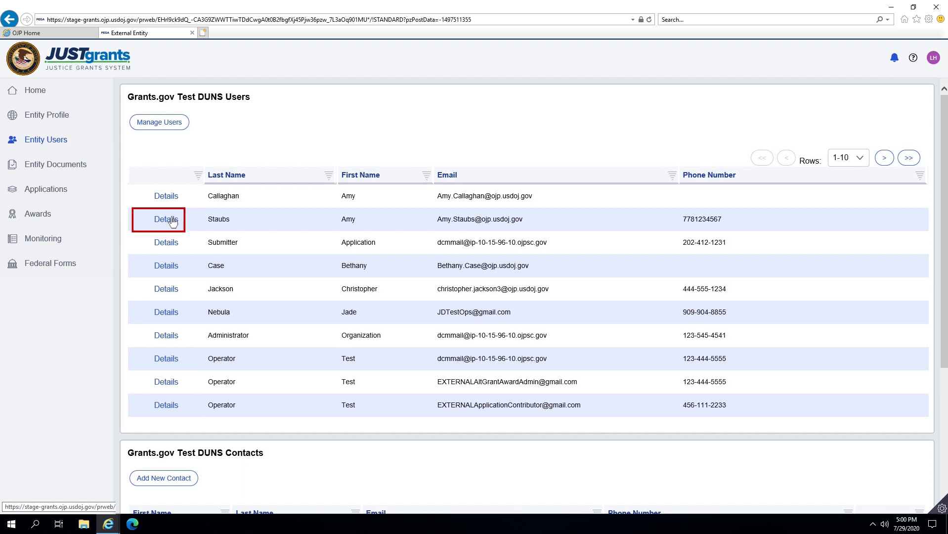
pyautogui.click(166, 219)
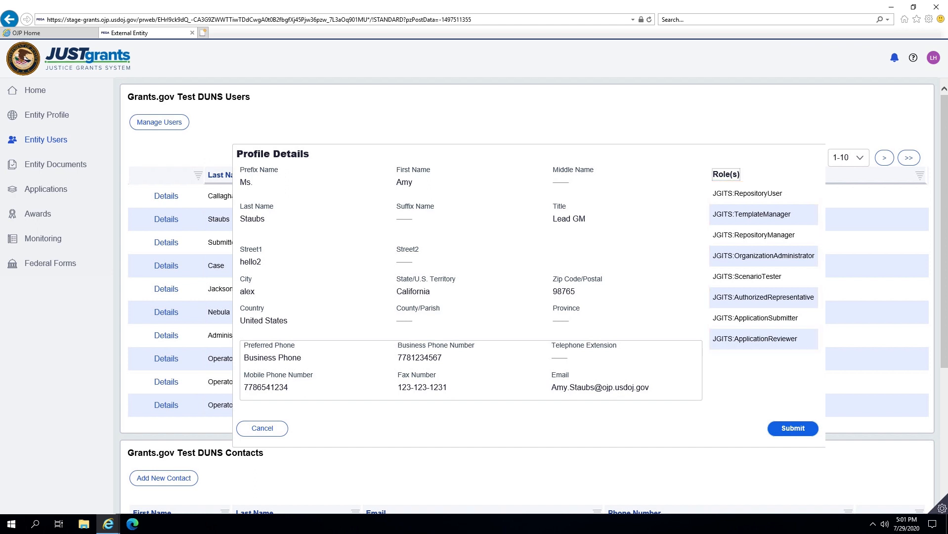
pyautogui.click(262, 428)
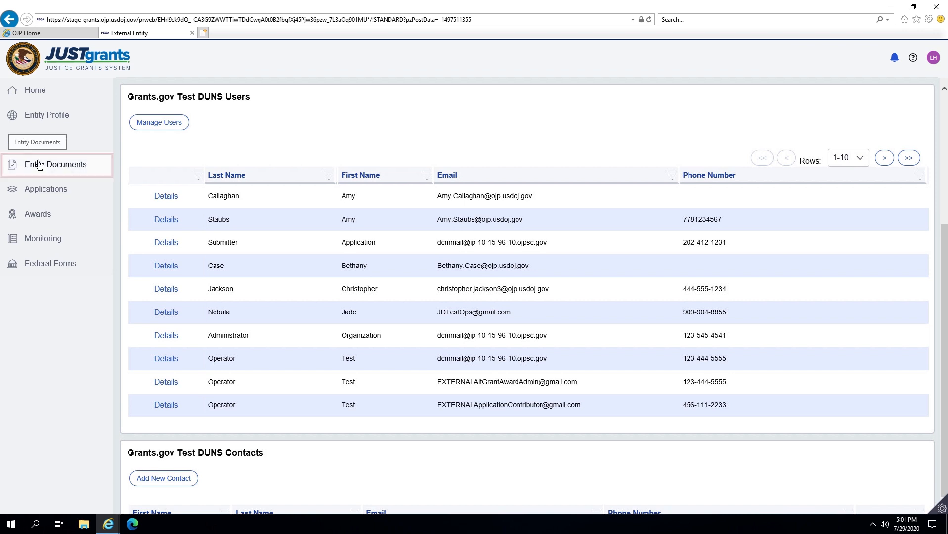
# Step: Open Entity Documents and attach the application submission guide file to a new document
pyautogui.click(57, 164)
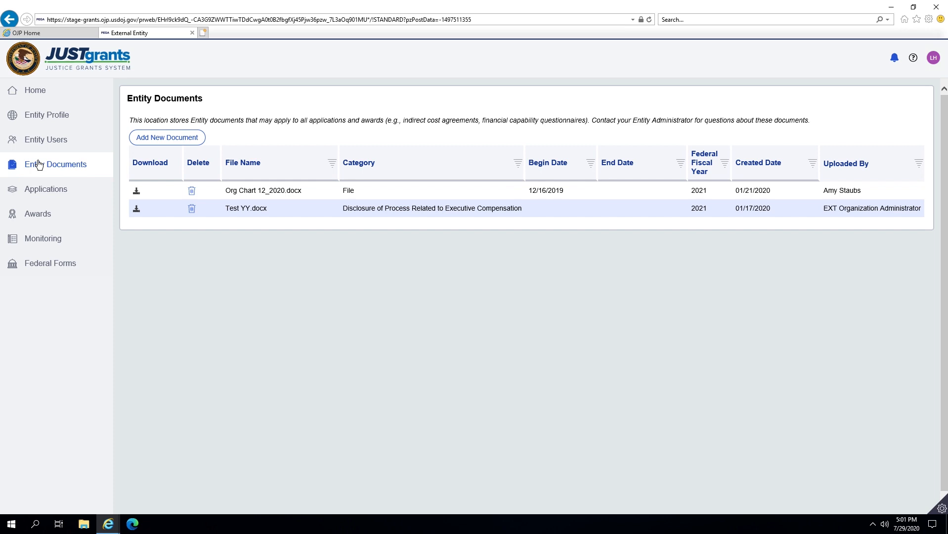
pyautogui.moveTo(164, 137)
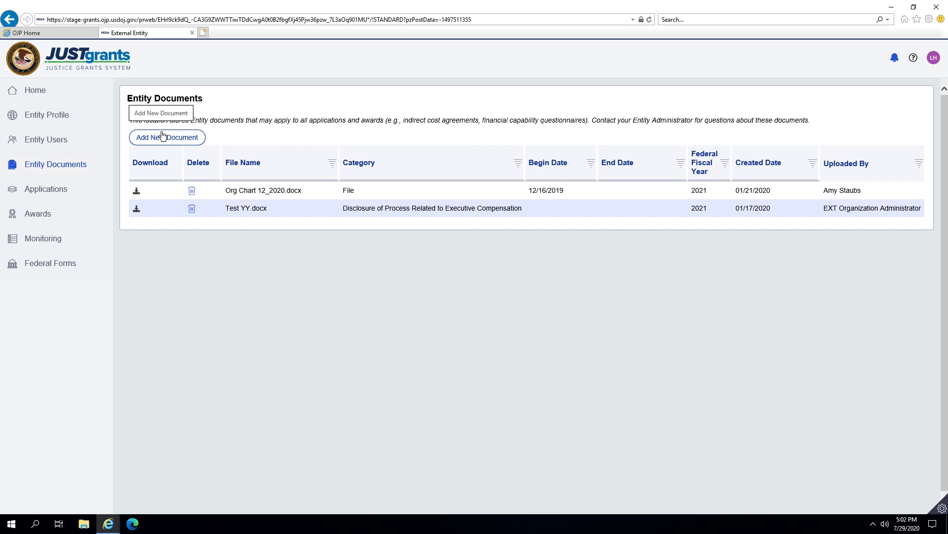
pyautogui.click(167, 137)
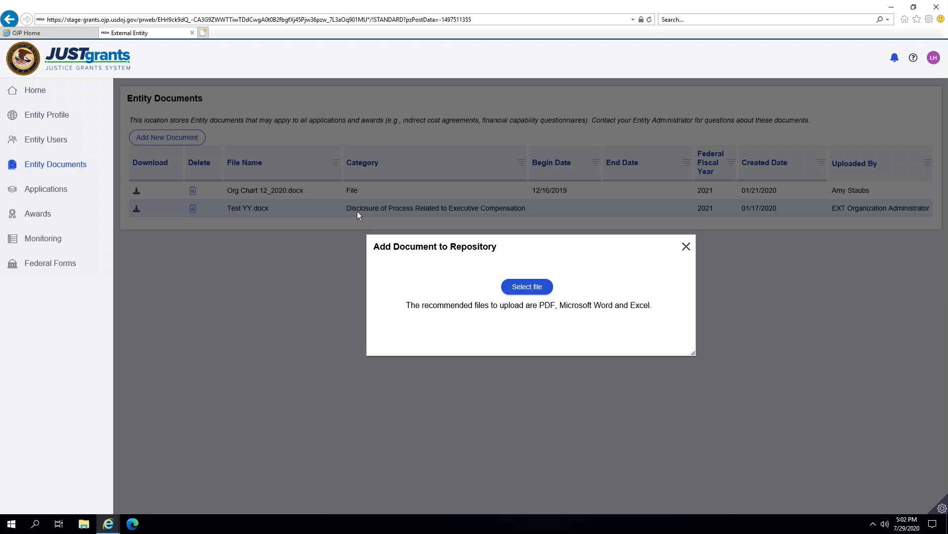
pyautogui.moveTo(522, 287)
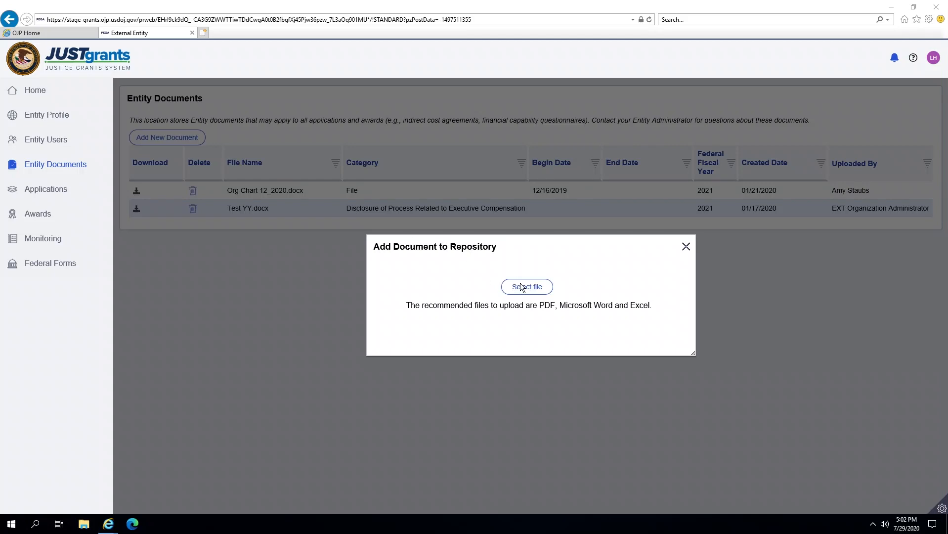
pyautogui.click(527, 287)
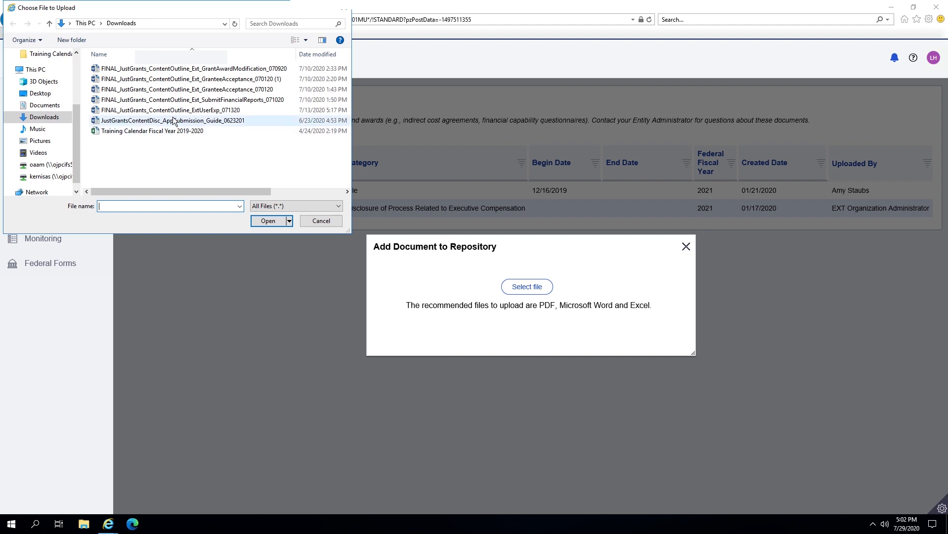
pyautogui.click(170, 120)
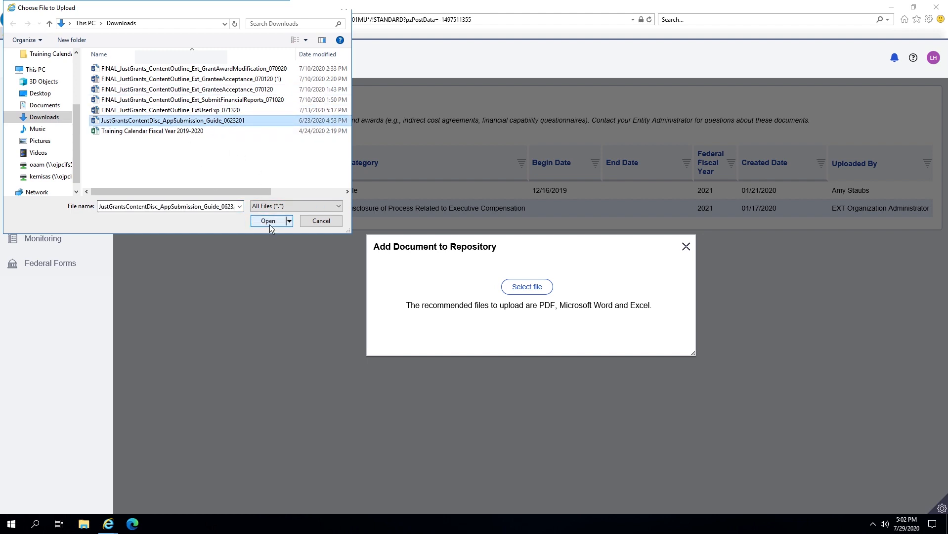
pyautogui.click(268, 221)
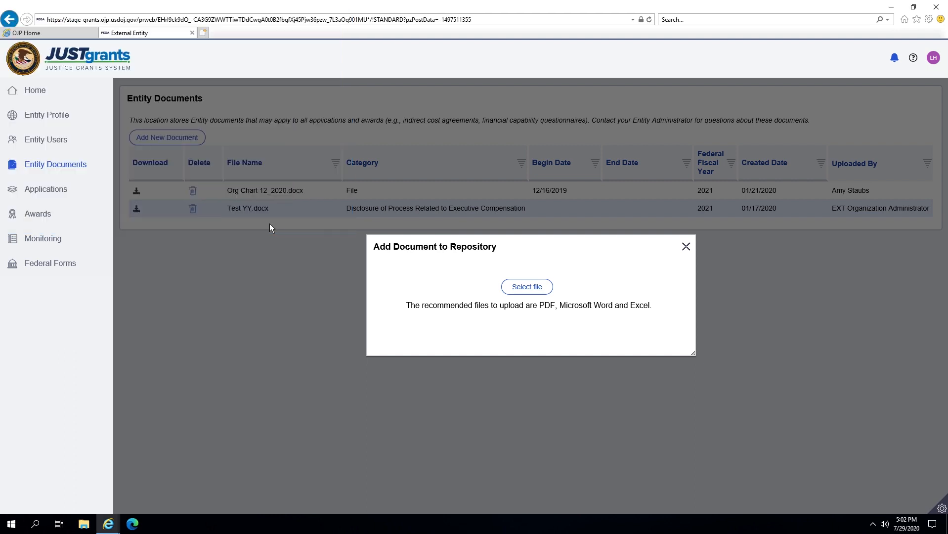
# Step: Inspect the new document form's file, start date and category fields without saving
pyautogui.click(527, 286)
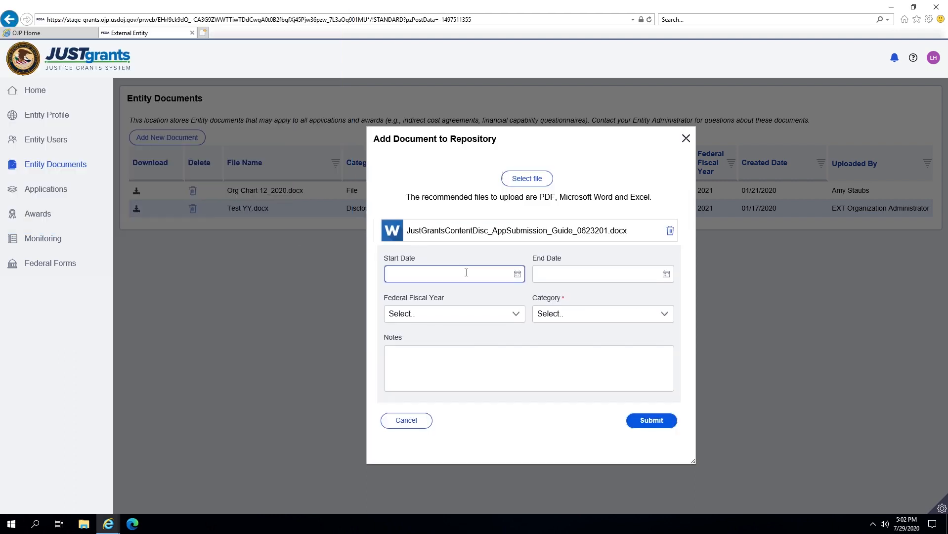
pyautogui.click(598, 274)
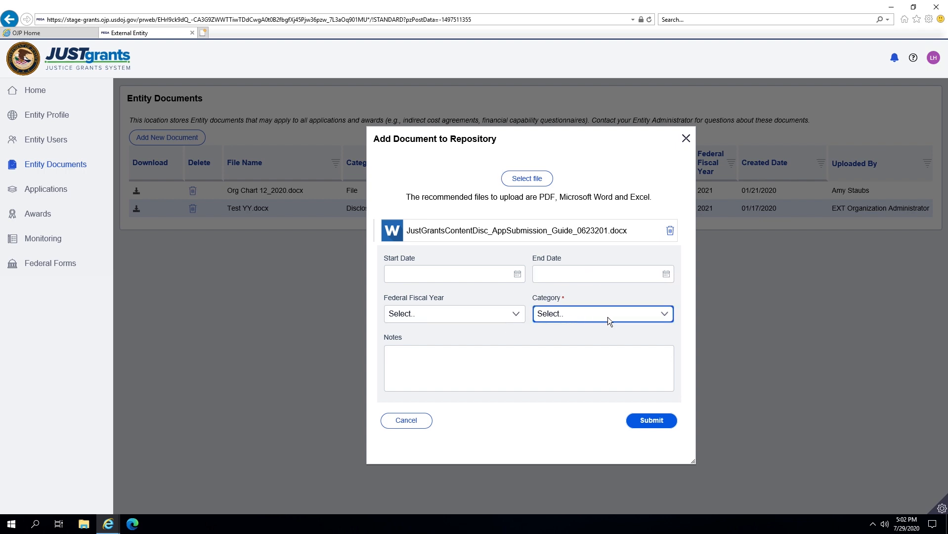
pyautogui.click(603, 314)
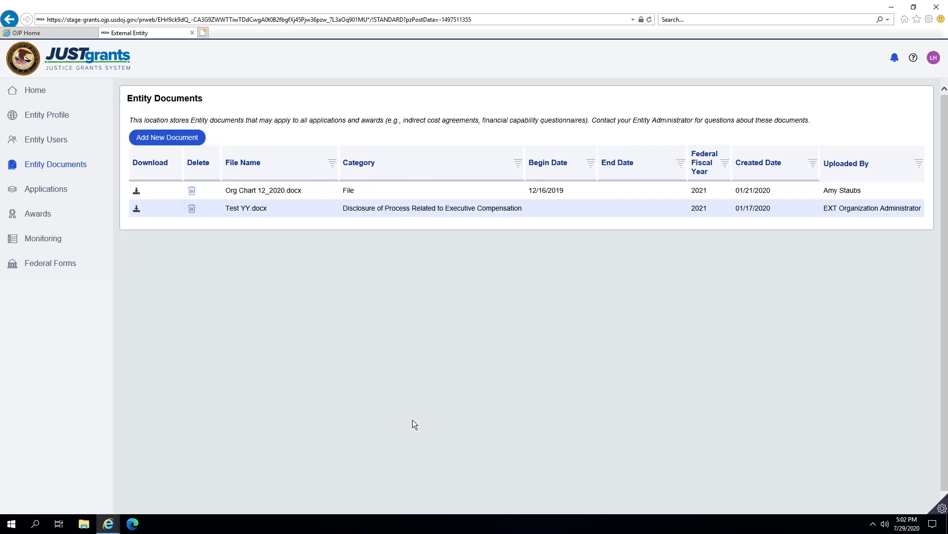
pyautogui.moveTo(36, 189)
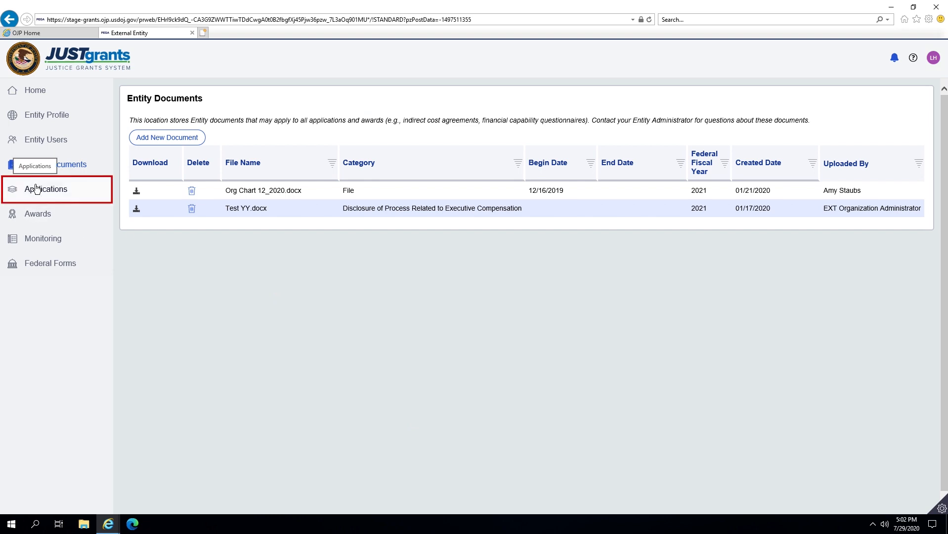
# Step: Show the seven Applications sorted by Application Status, New first
pyautogui.click(46, 189)
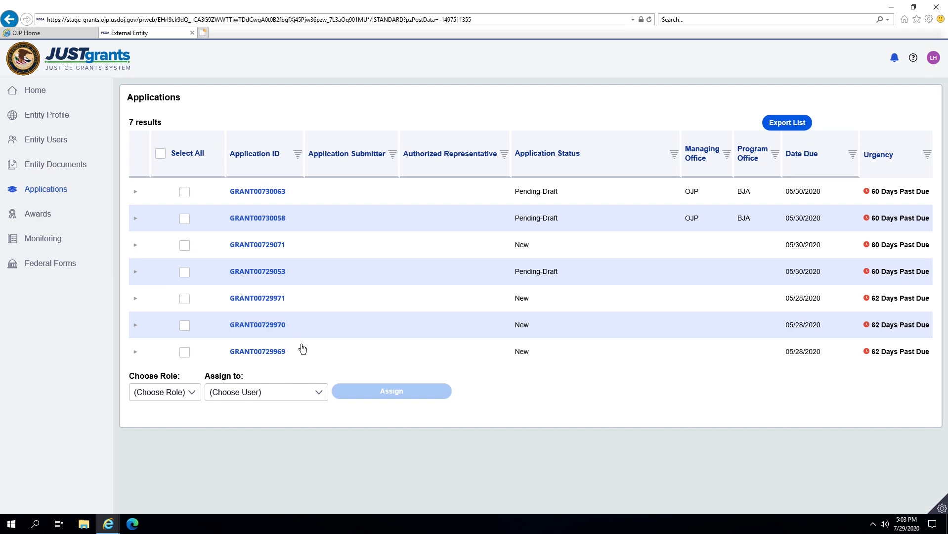
pyautogui.moveTo(182, 169)
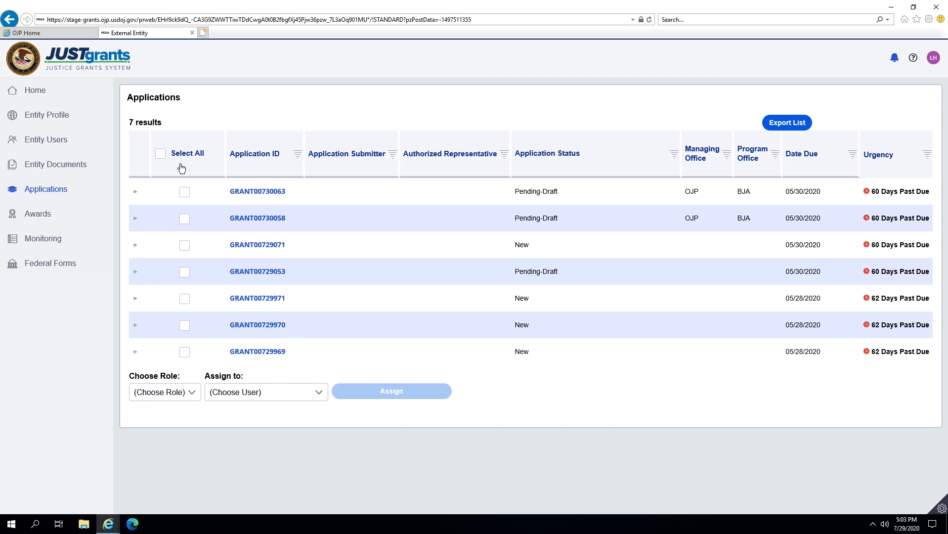
pyautogui.moveTo(575, 161)
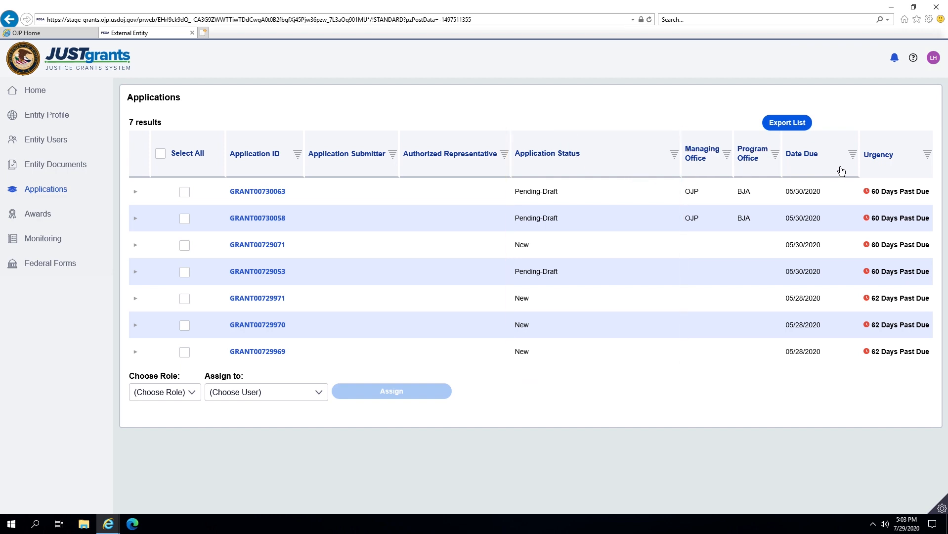
pyautogui.moveTo(881, 161)
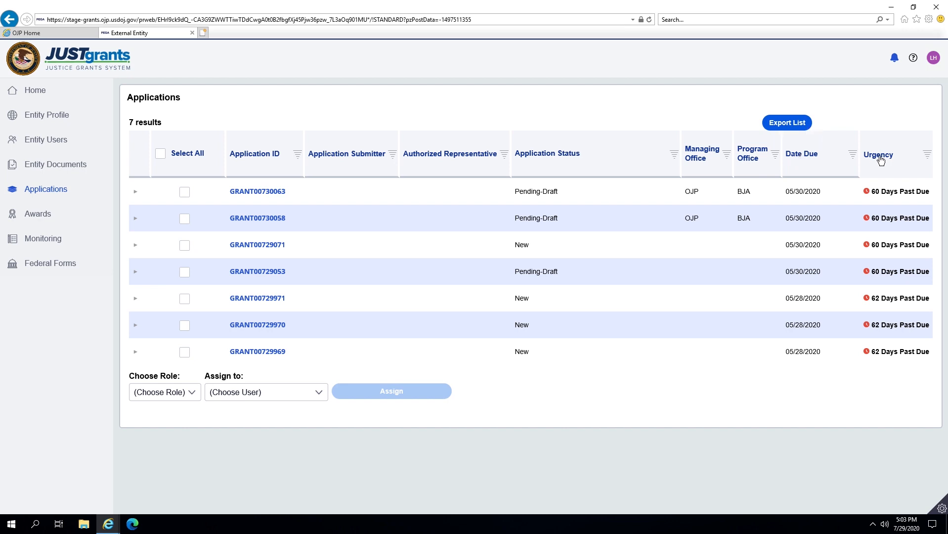
pyautogui.click(547, 153)
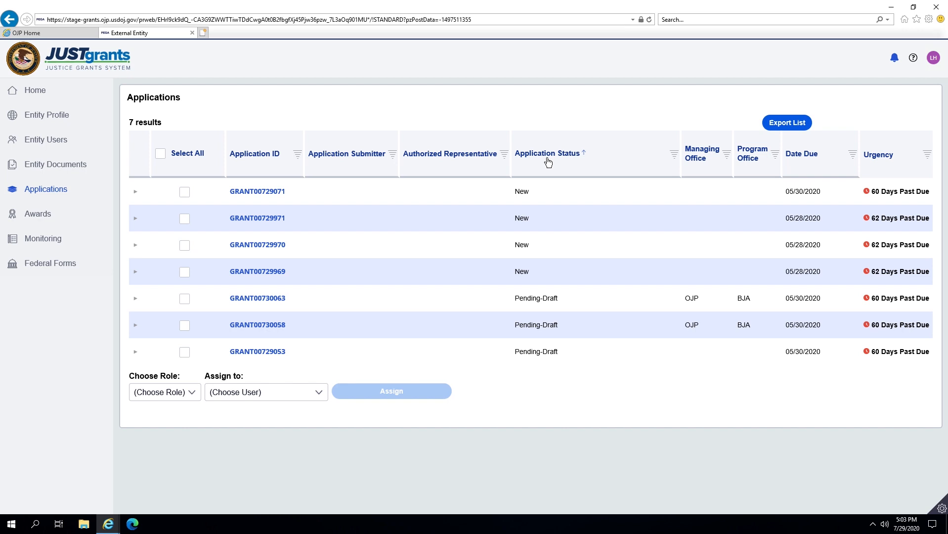
pyautogui.moveTo(558, 354)
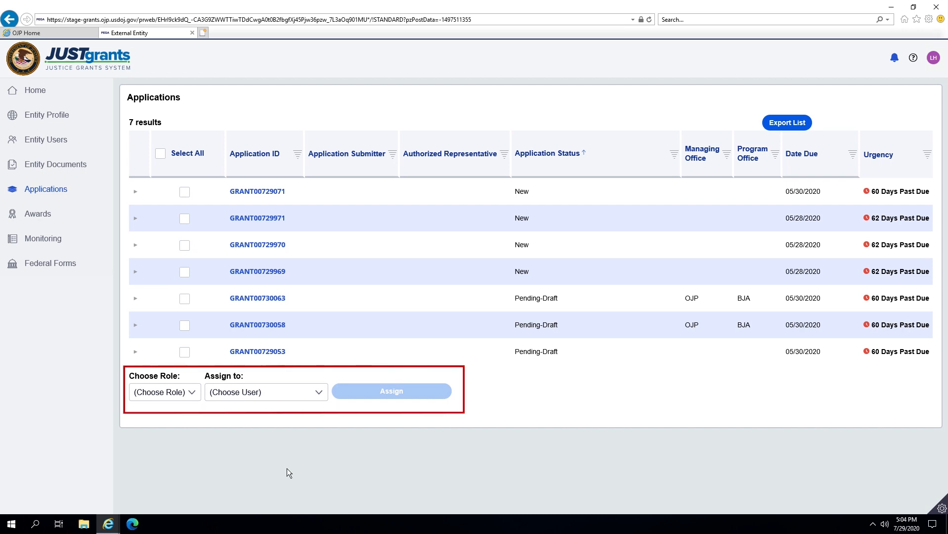
pyautogui.click(165, 392)
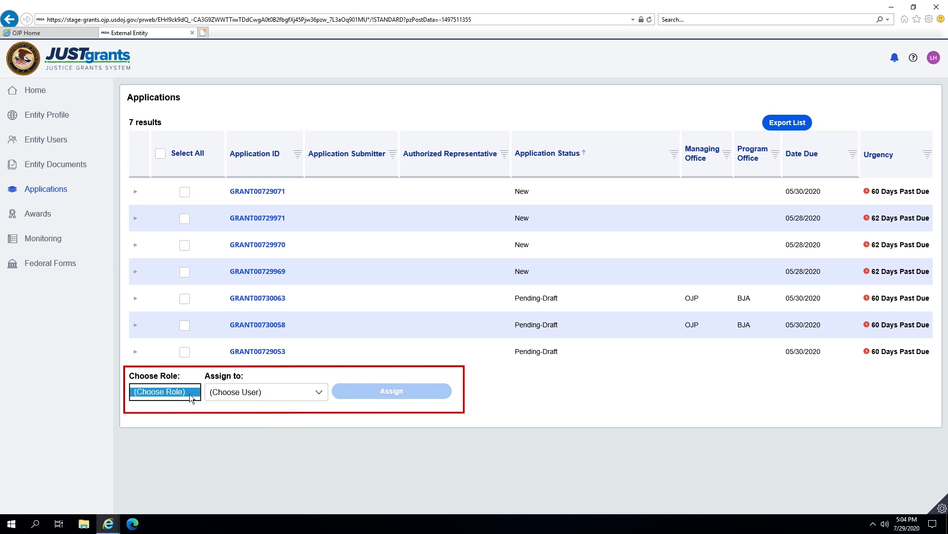
pyautogui.moveTo(270, 388)
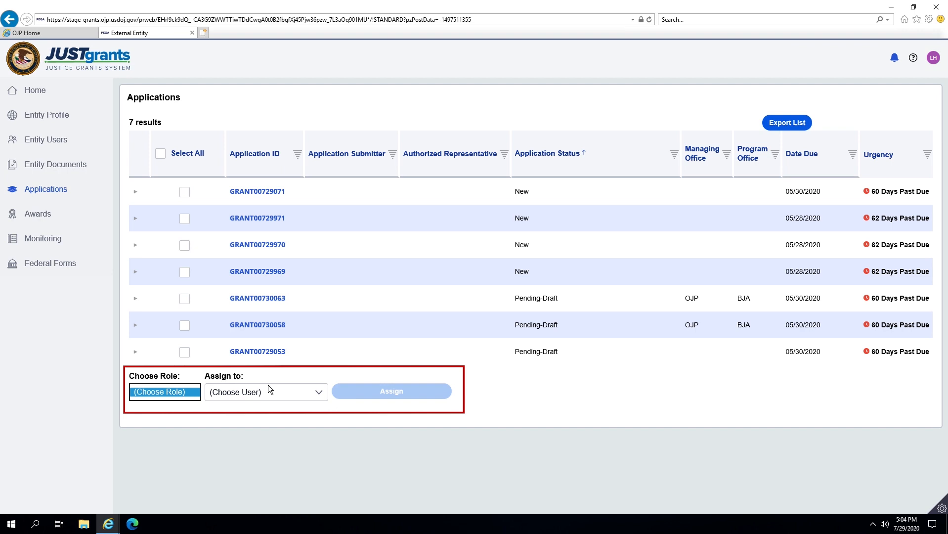
pyautogui.click(266, 392)
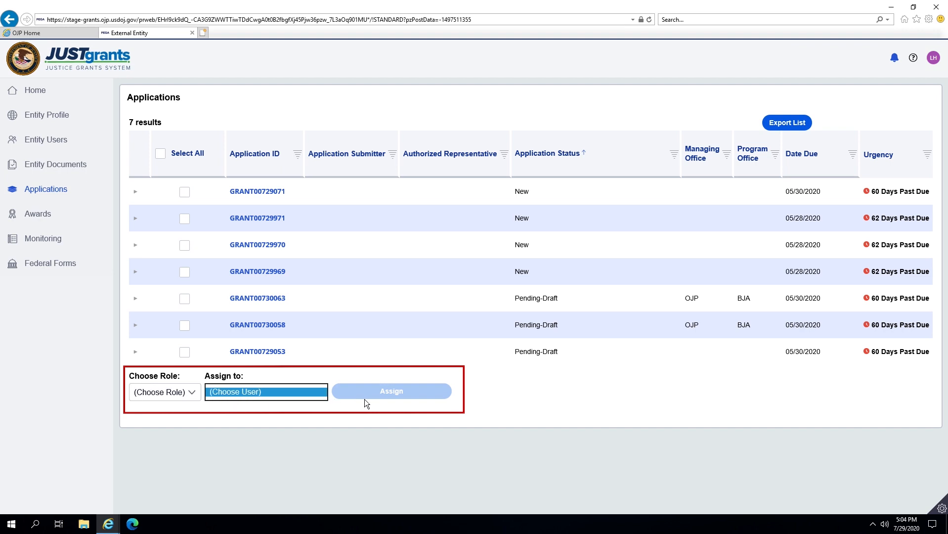
pyautogui.moveTo(373, 403)
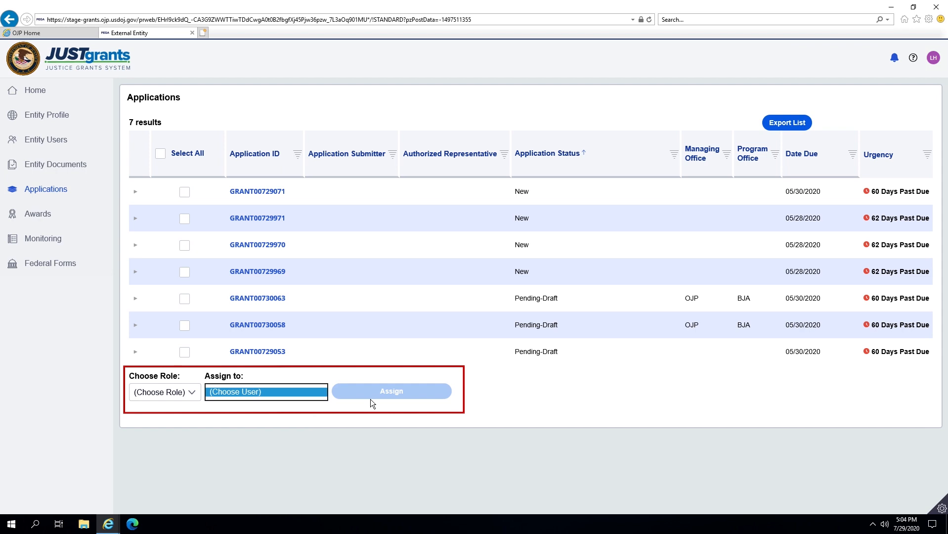
pyautogui.moveTo(39, 232)
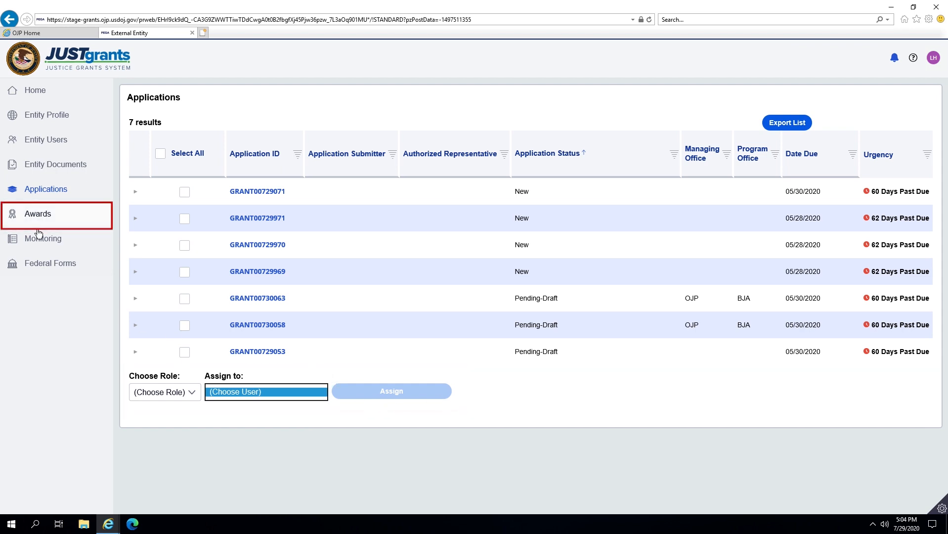
# Step: Open the Awards page listing assigned and all awards with statuses and amounts
pyautogui.click(38, 214)
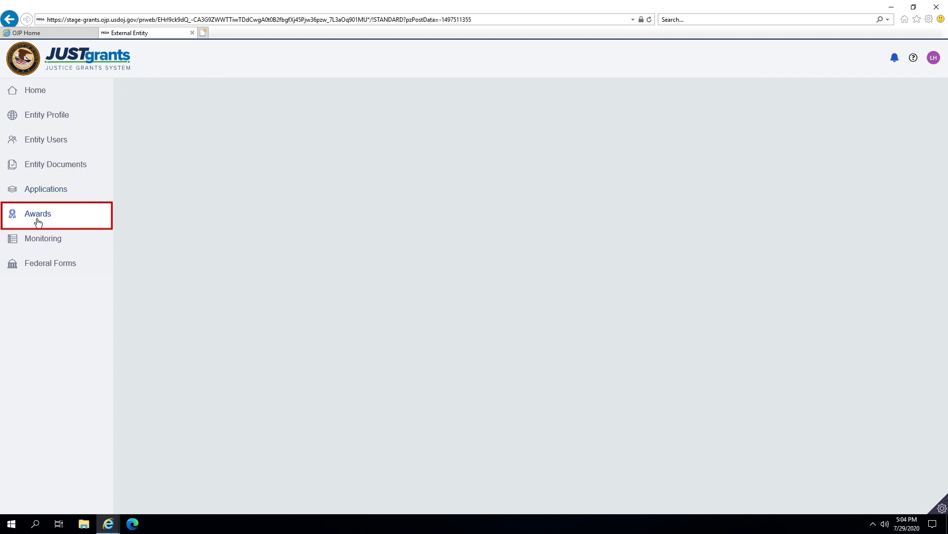
pyautogui.click(37, 213)
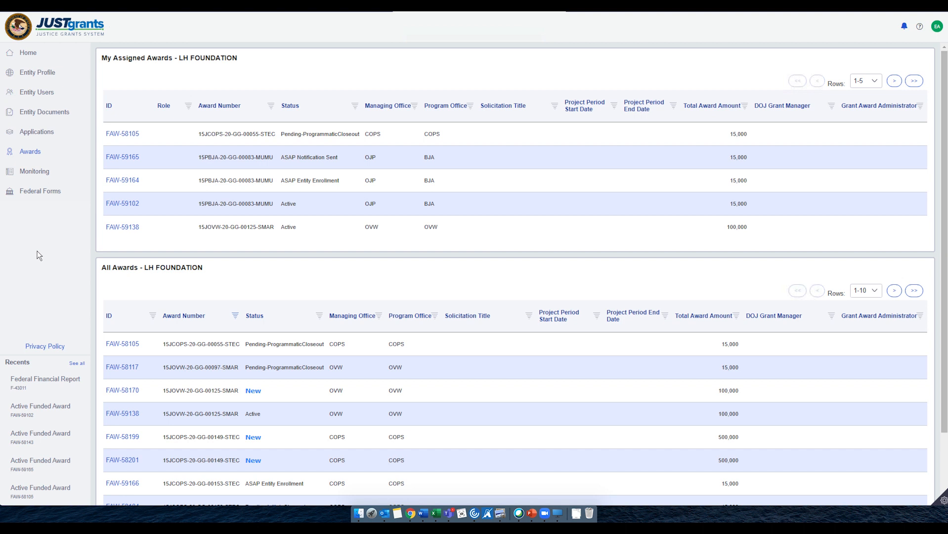
pyautogui.moveTo(36, 251)
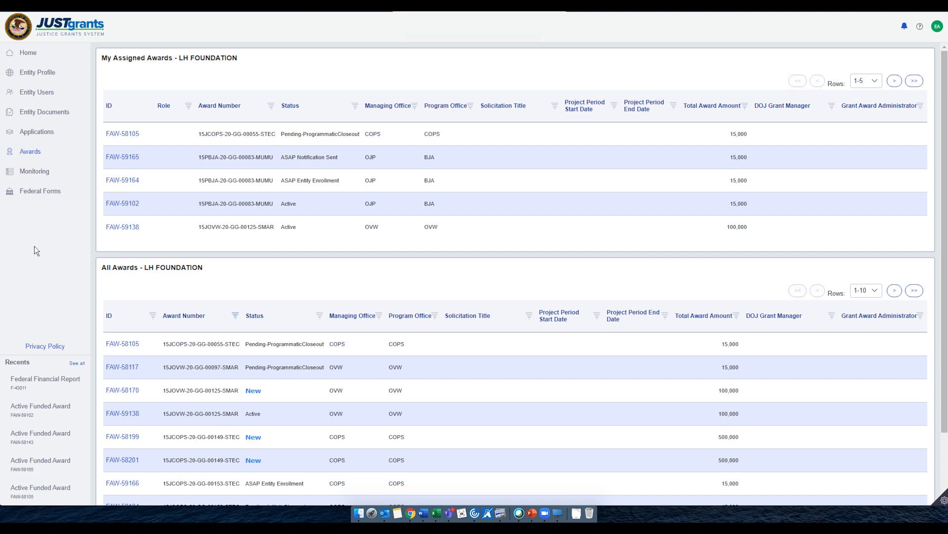
pyautogui.moveTo(39, 242)
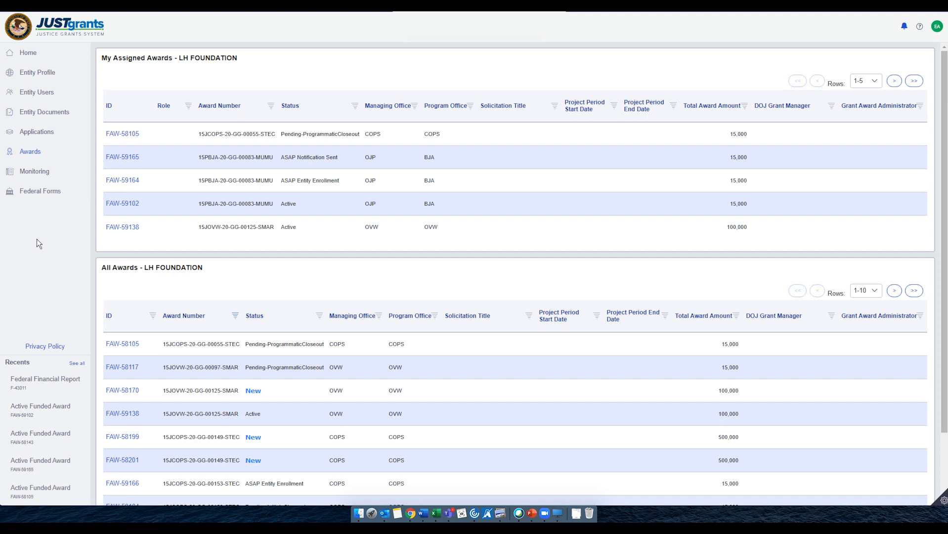
pyautogui.moveTo(605, 180)
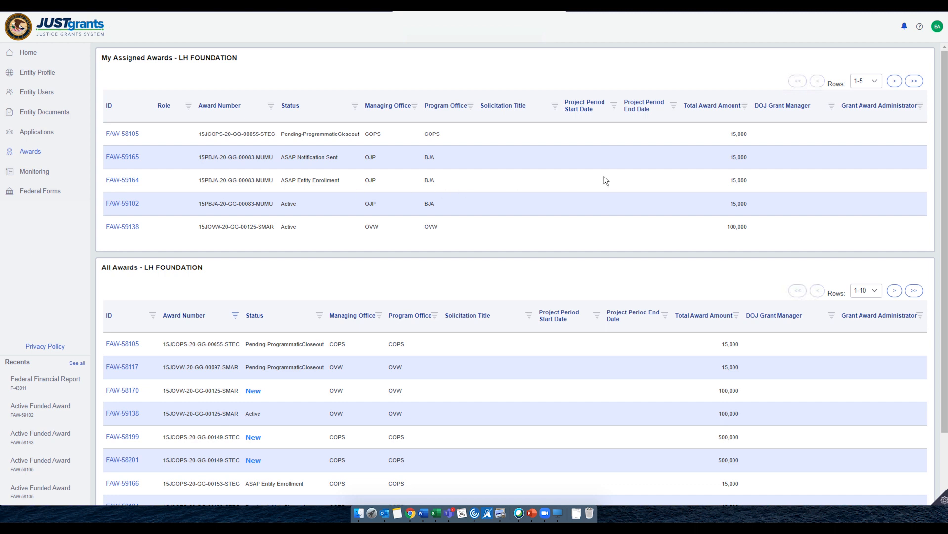
pyautogui.moveTo(123, 204)
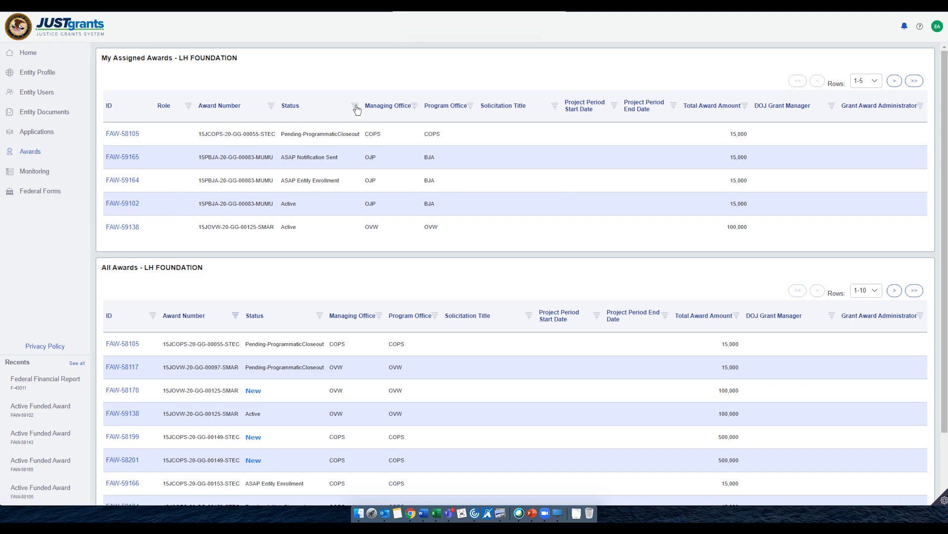
# Step: Filter My Assigned Awards by Status to show only New awards
pyautogui.click(354, 106)
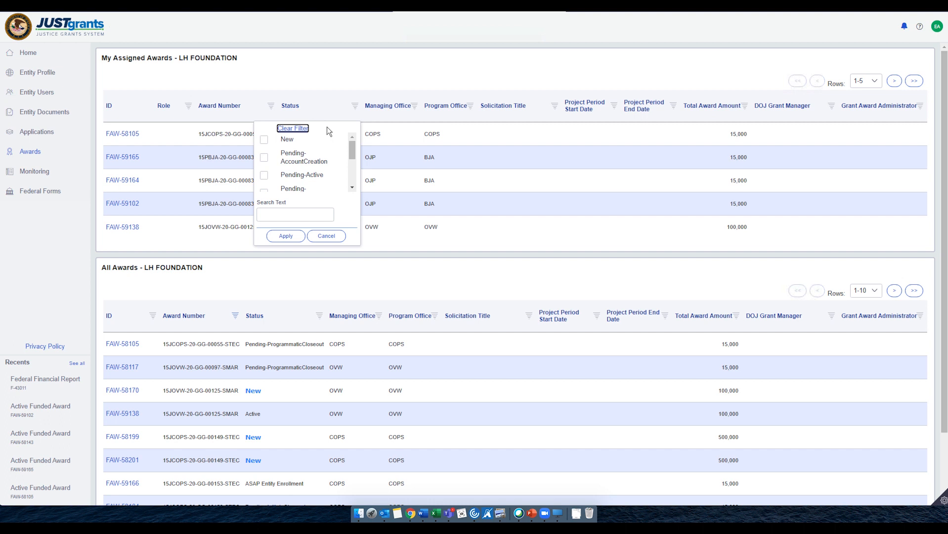
pyautogui.moveTo(287, 178)
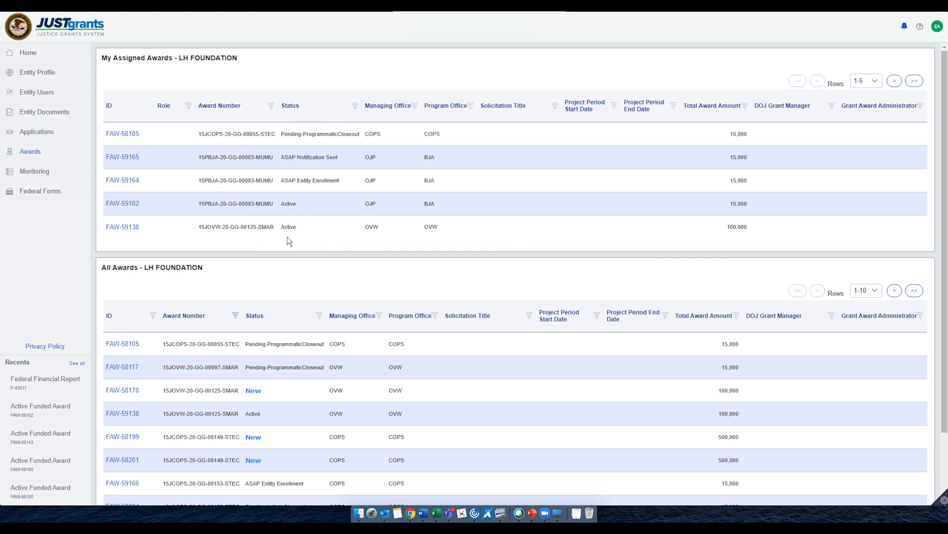
pyautogui.click(902, 81)
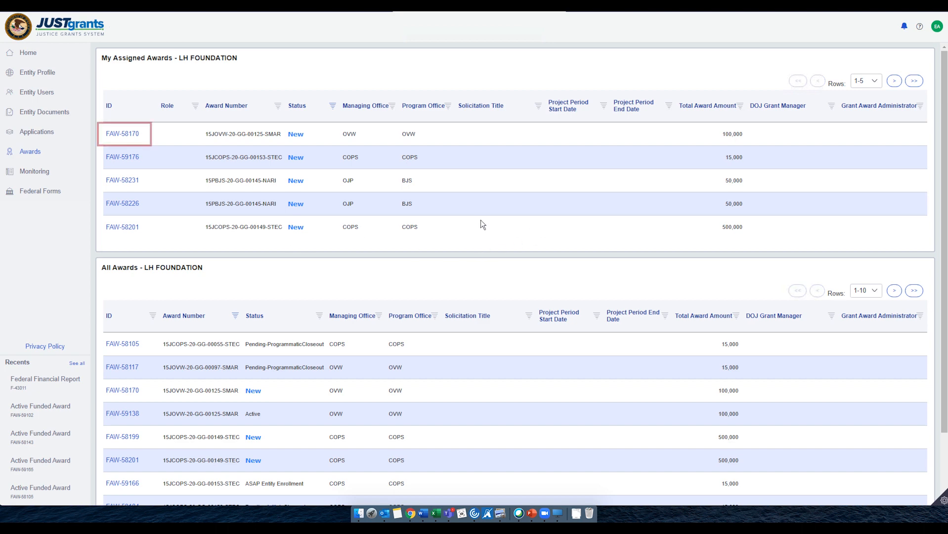
pyautogui.moveTo(187, 156)
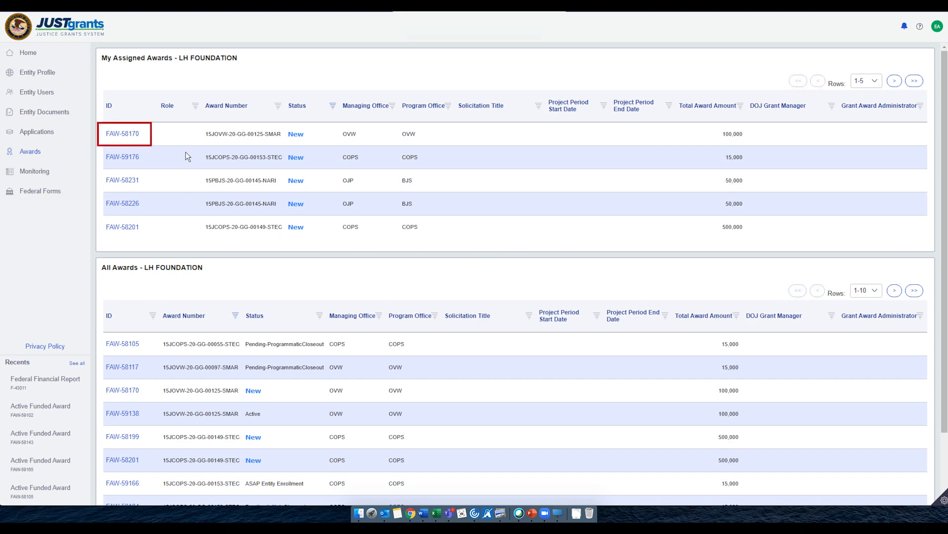
# Step: Open the Funded Award page for FAW-58170 from My Assigned Awards
pyautogui.click(123, 133)
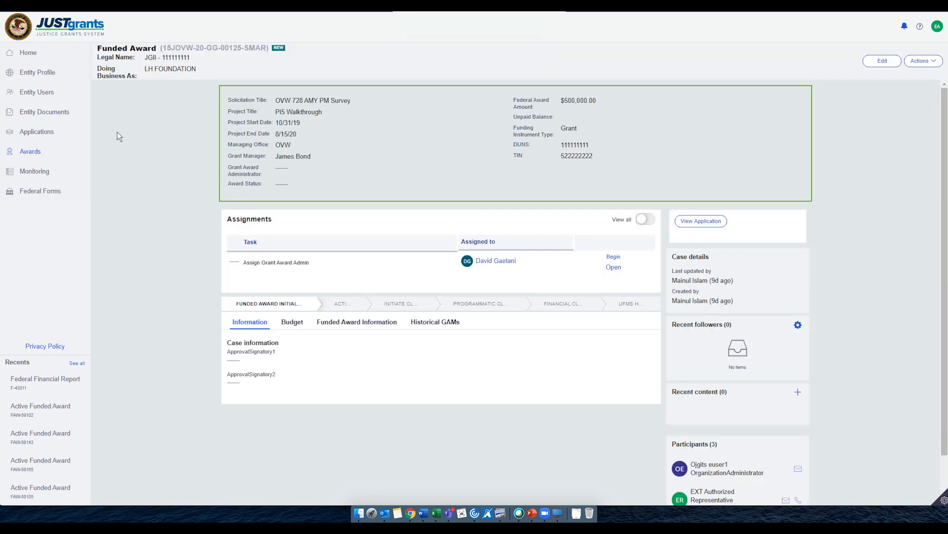
pyautogui.moveTo(410, 80)
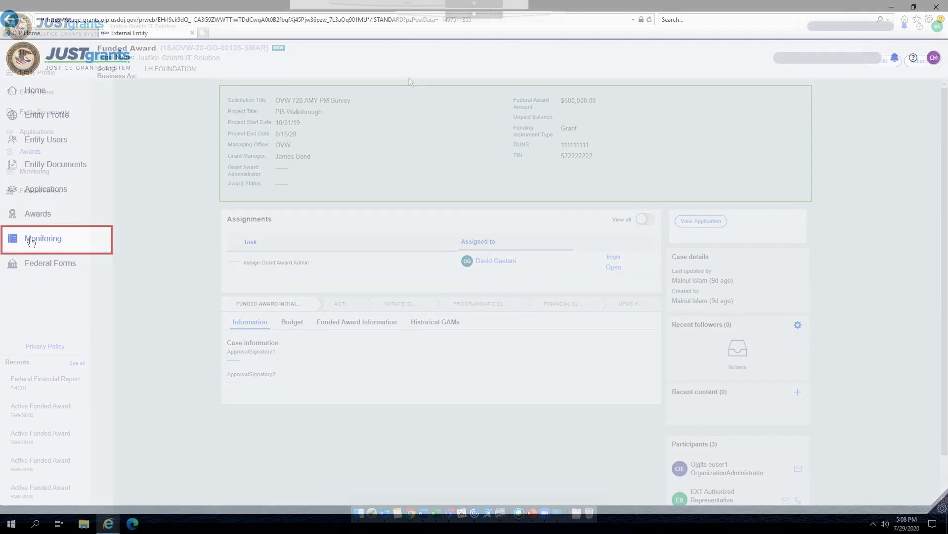
# Step: View the empty Monitoring cases page, then open the Federal Forms list
pyautogui.click(43, 238)
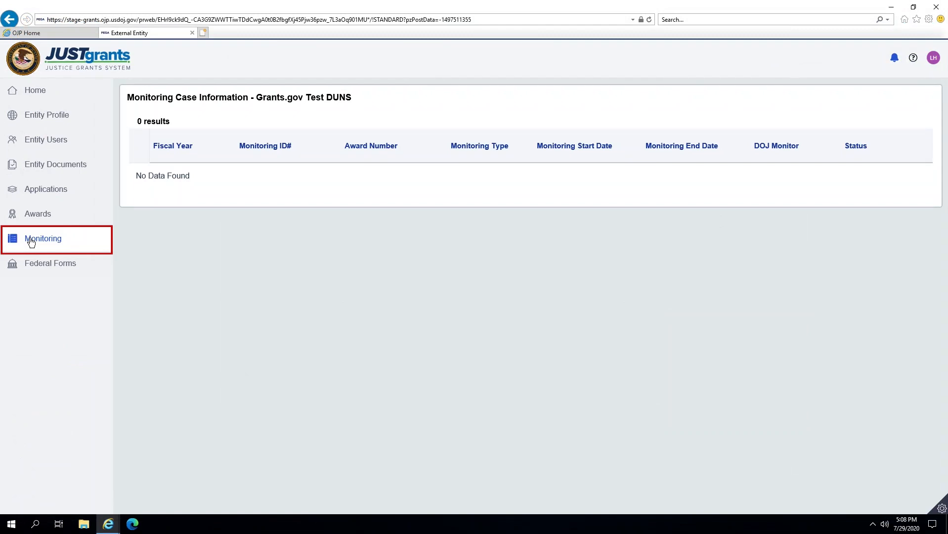
pyautogui.moveTo(175, 154)
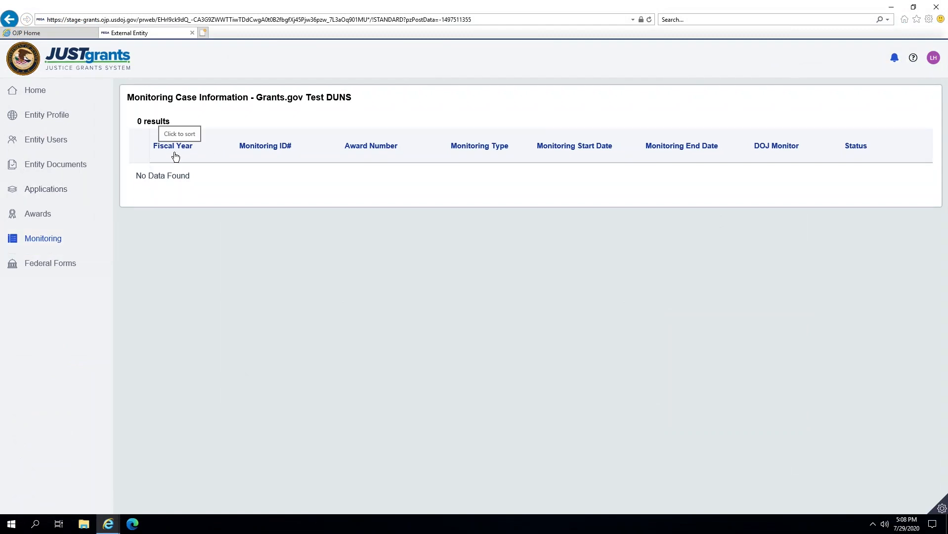
pyautogui.moveTo(264, 152)
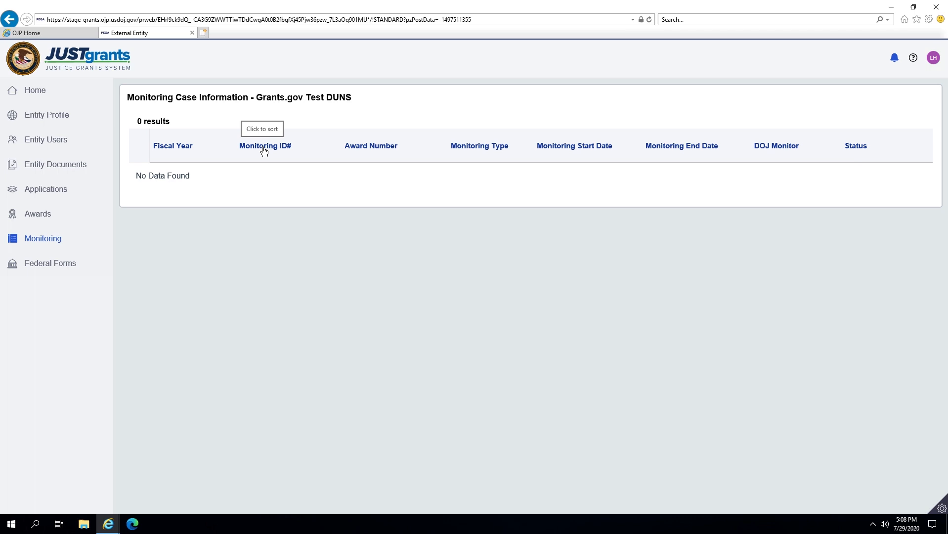
pyautogui.moveTo(584, 153)
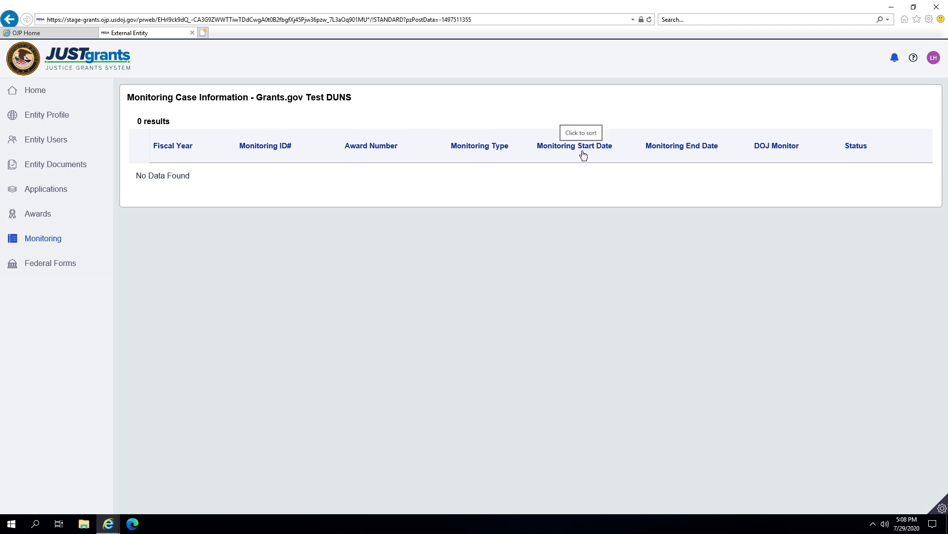
pyautogui.moveTo(772, 150)
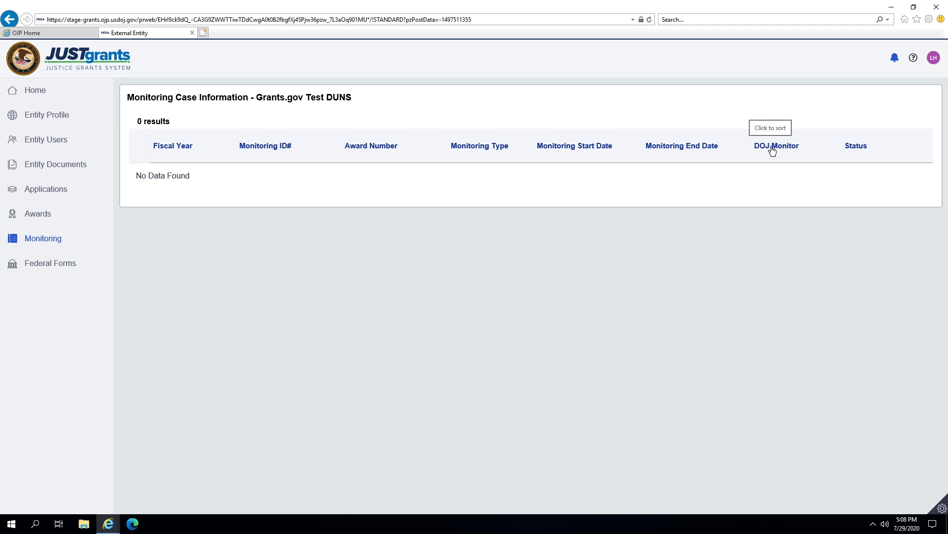
pyautogui.moveTo(44, 277)
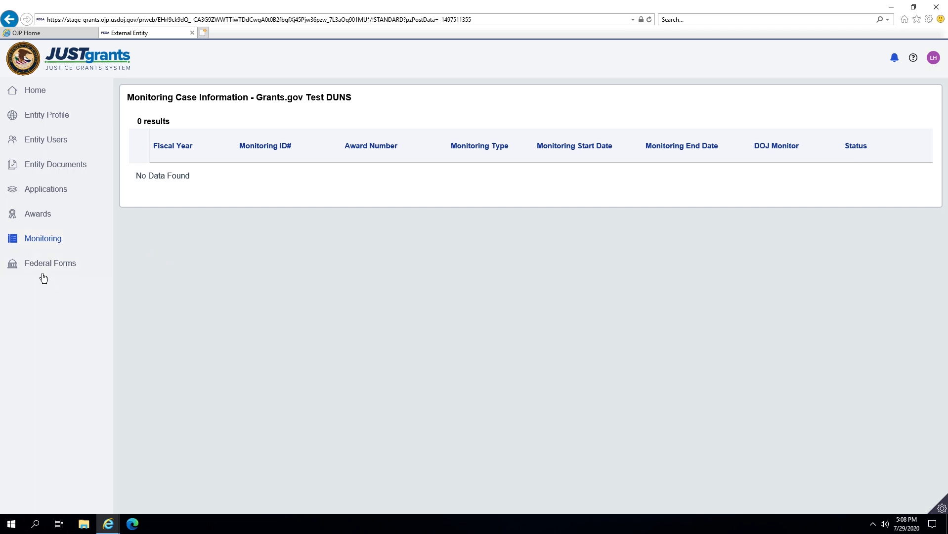
pyautogui.click(51, 263)
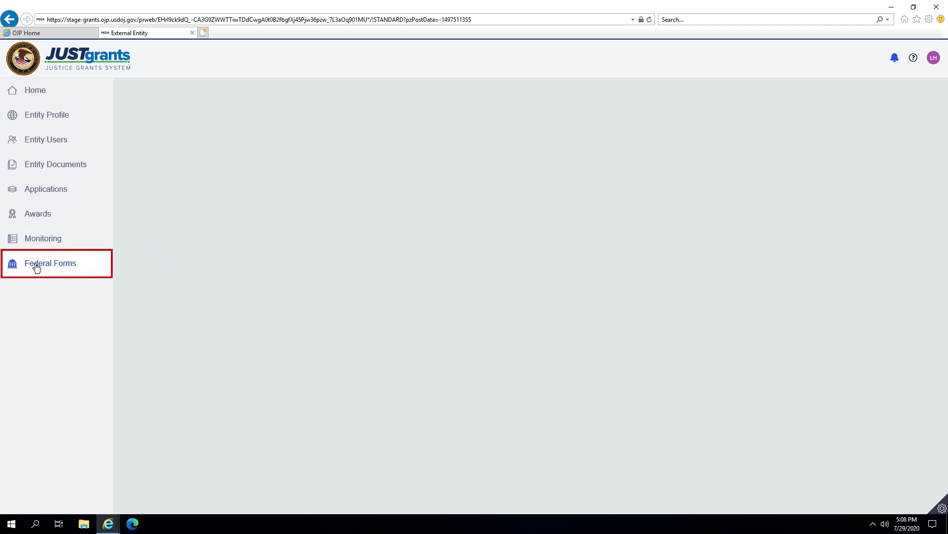
pyautogui.click(50, 263)
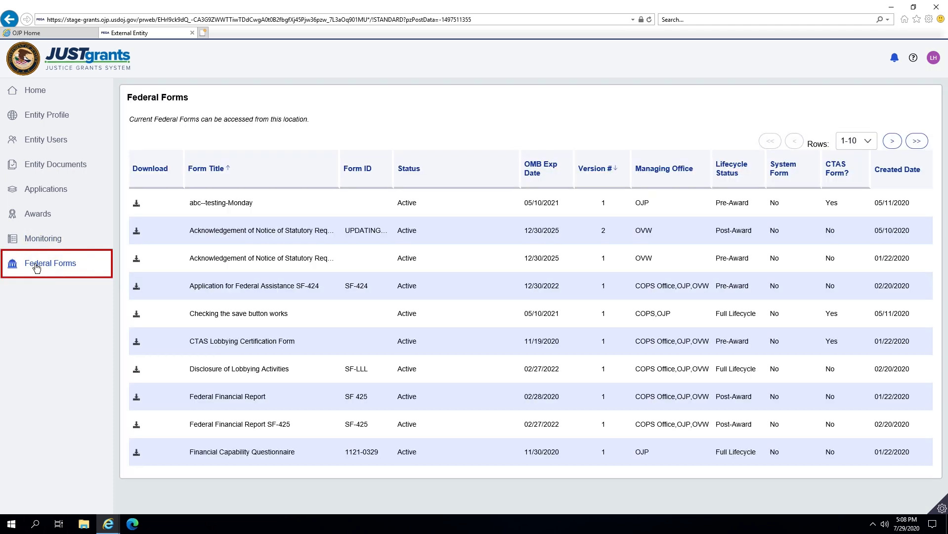